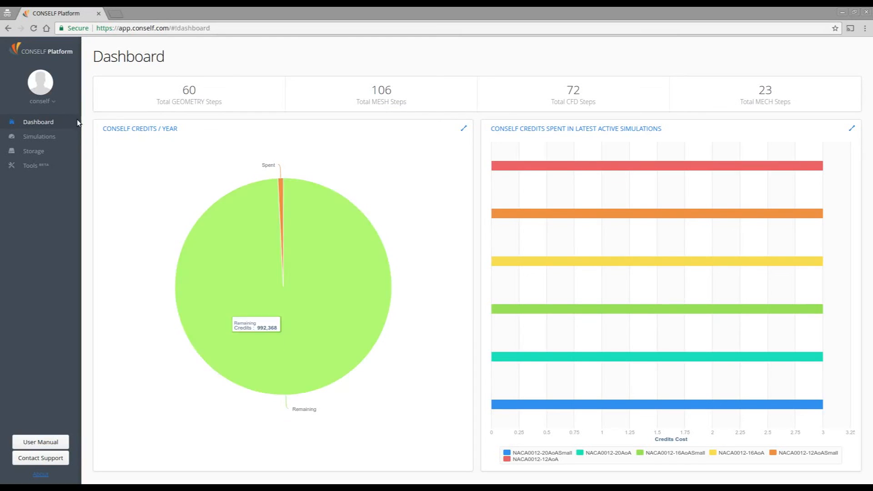
mouse_move(31, 177)
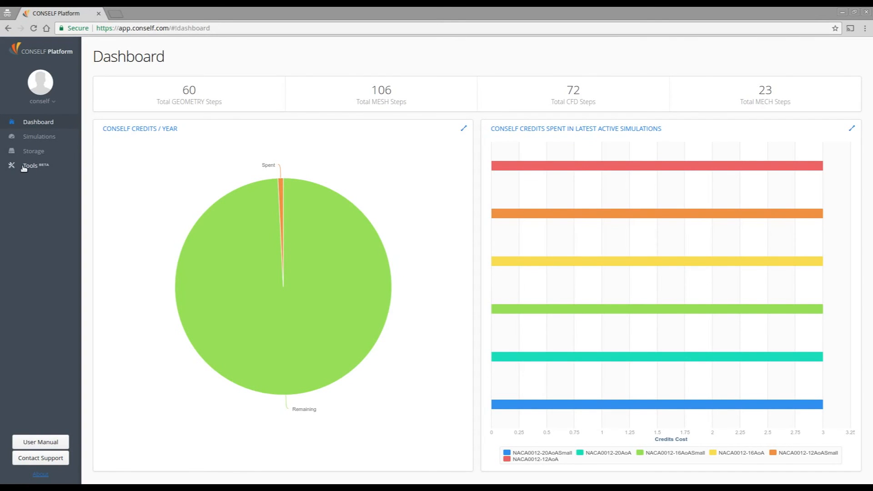
Go to Tools (BETA) in the sidebar to see the utilities, converters and legend.
click(31, 165)
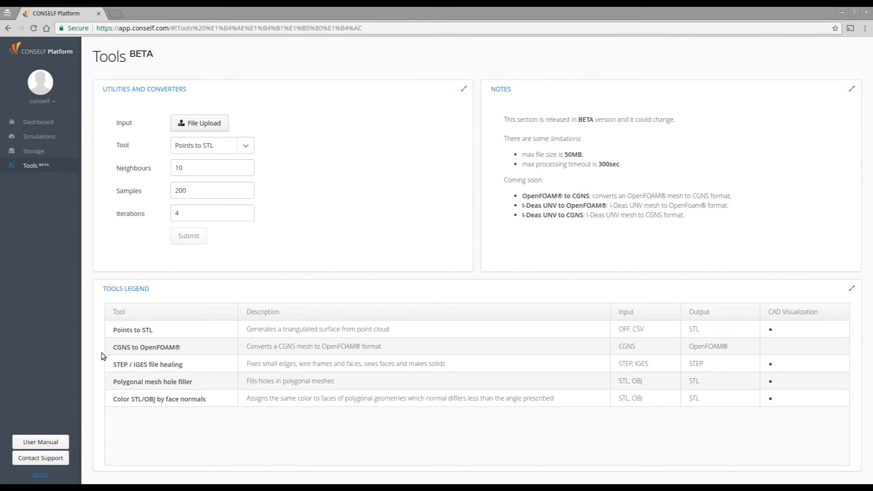
mouse_move(172, 386)
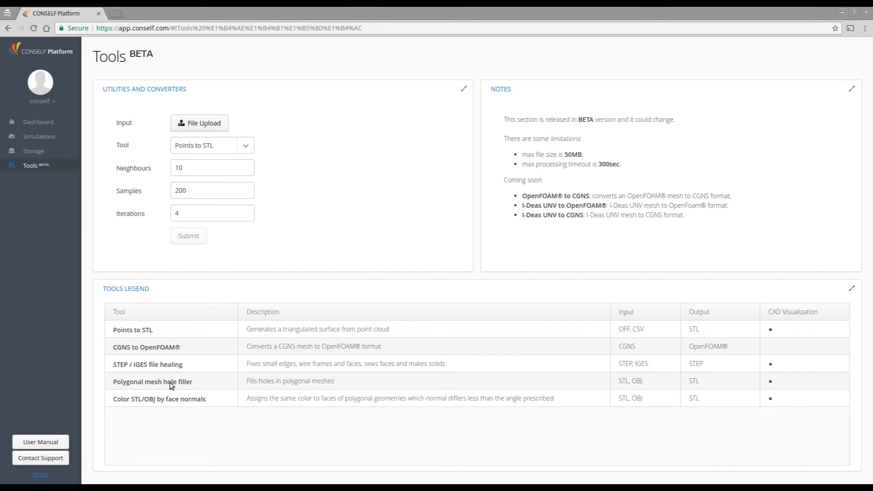
mouse_move(186, 388)
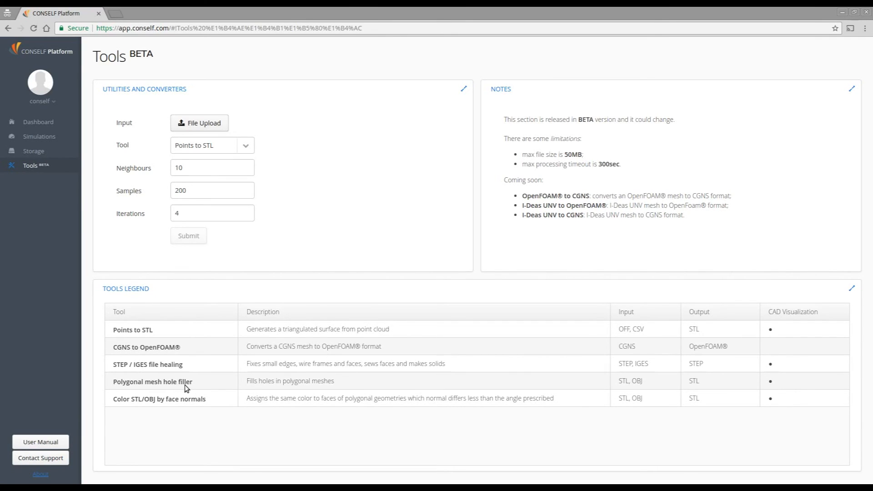
mouse_move(235, 381)
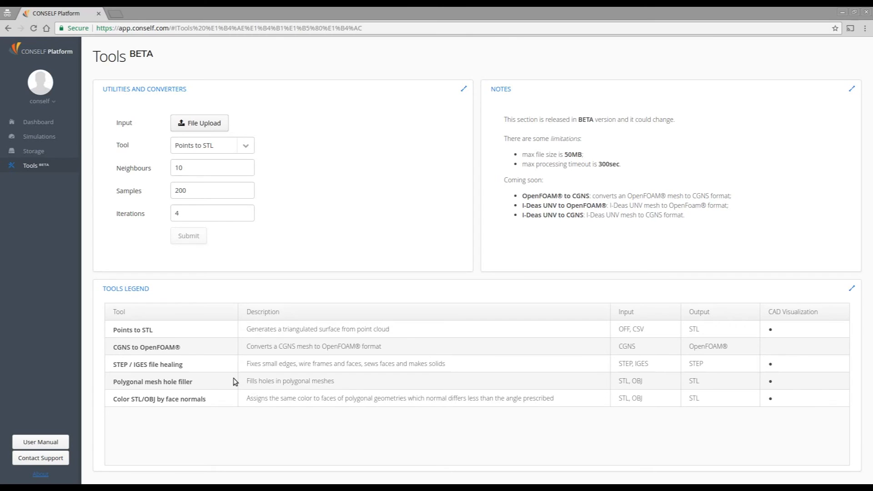
mouse_move(283, 391)
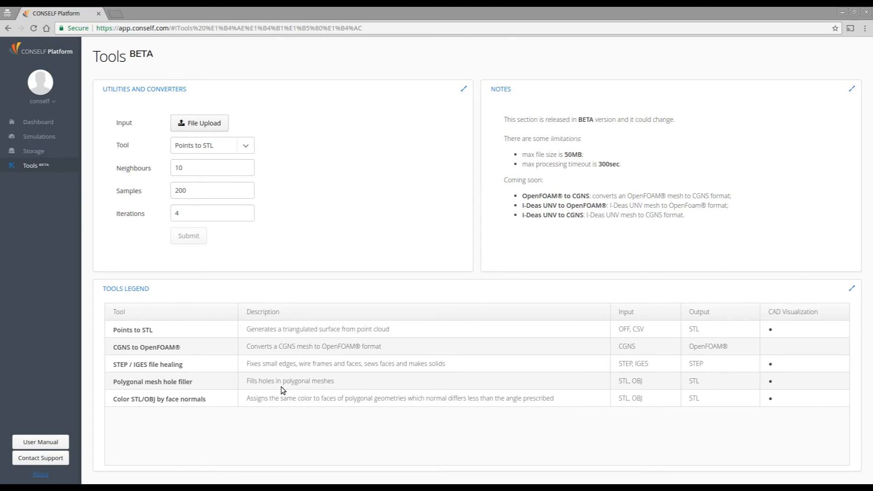
mouse_move(341, 390)
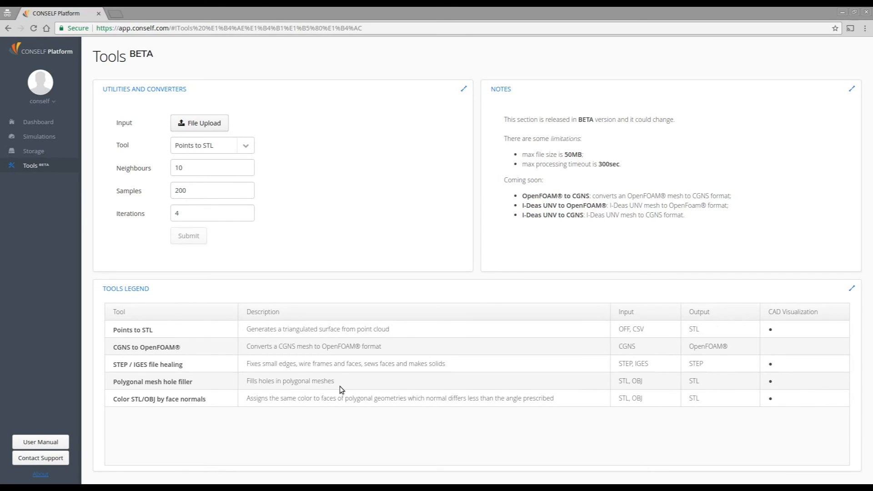
mouse_move(632, 332)
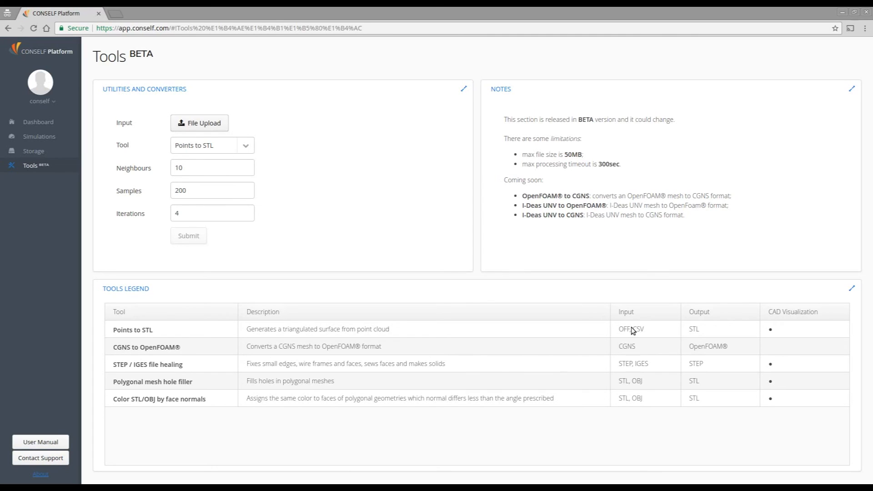
mouse_move(629, 389)
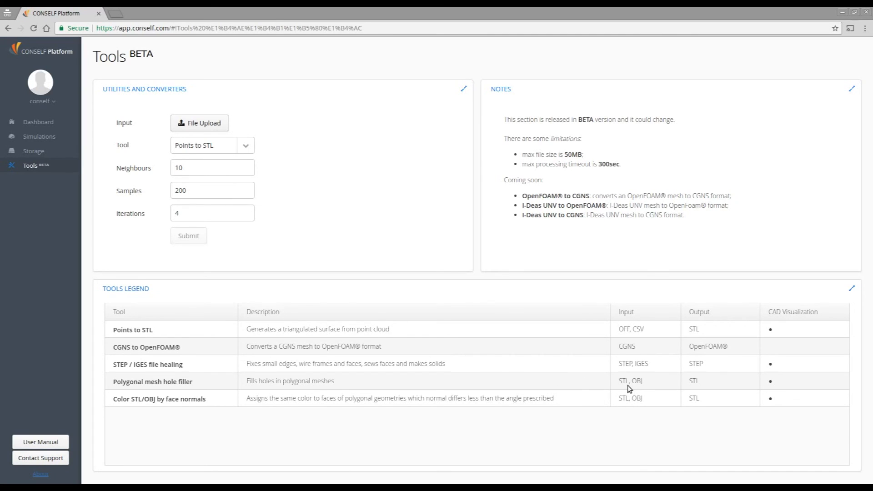
mouse_move(641, 387)
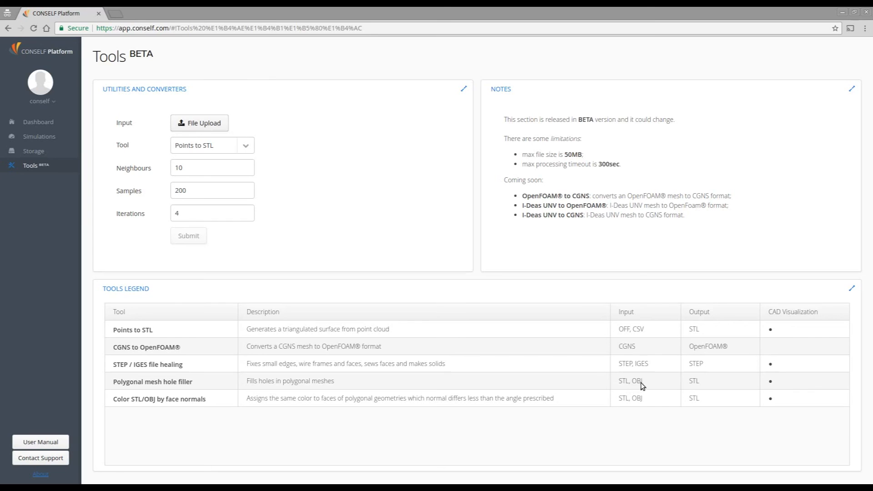
mouse_move(700, 389)
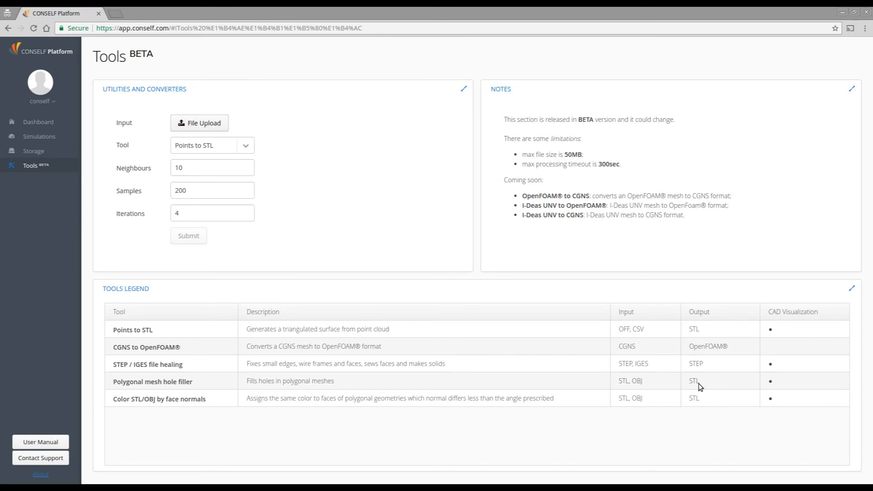
mouse_move(368, 160)
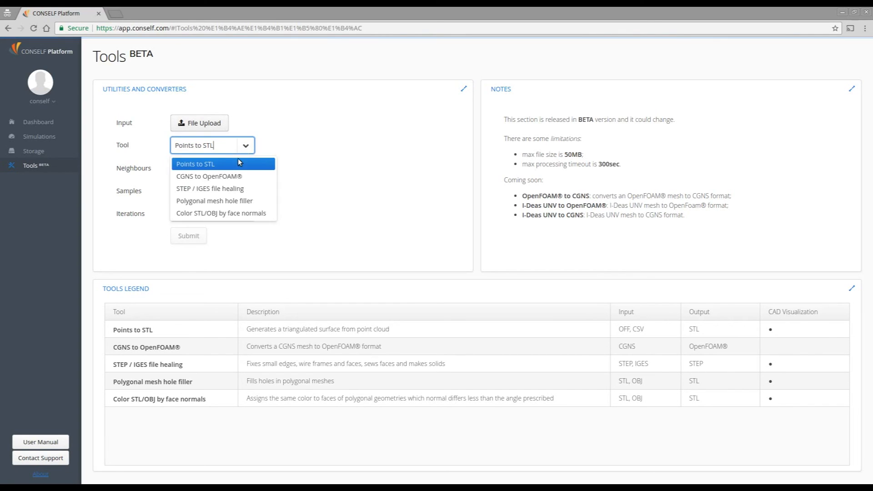
mouse_move(214, 201)
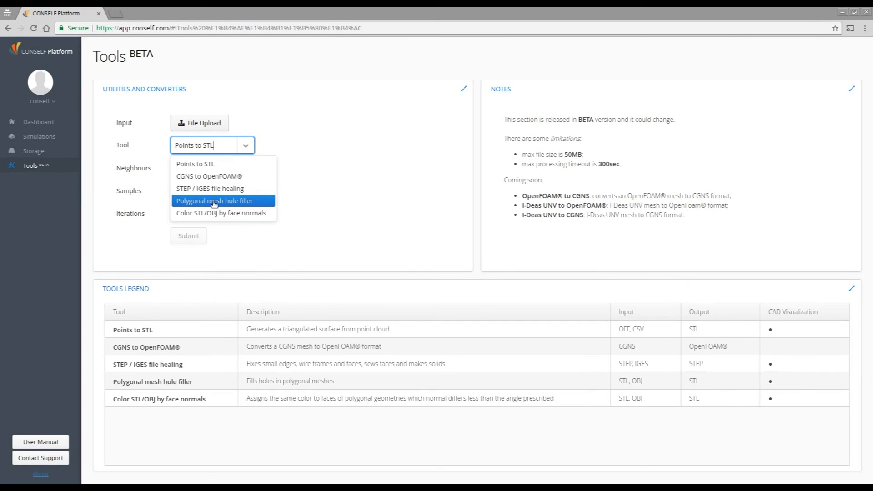
Run the Polygonal mesh hole filler on the uploaded FanWithHoles.stl mesh.
click(214, 201)
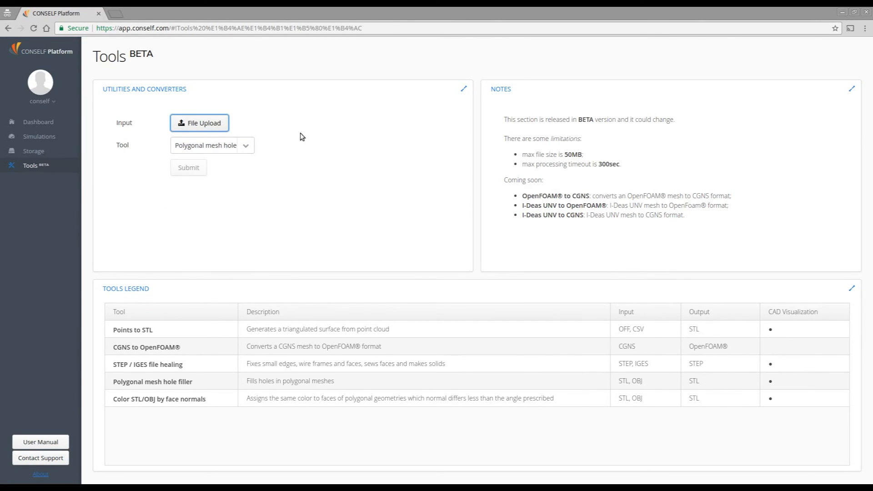
mouse_move(294, 137)
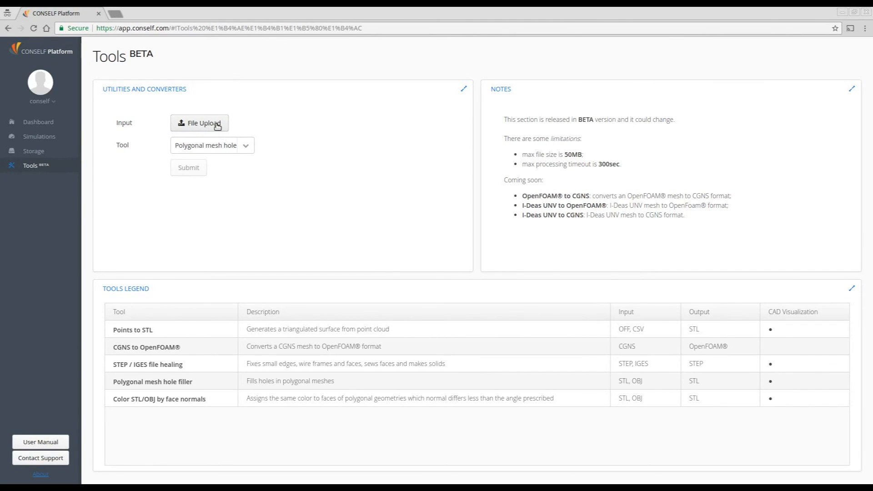
click(199, 122)
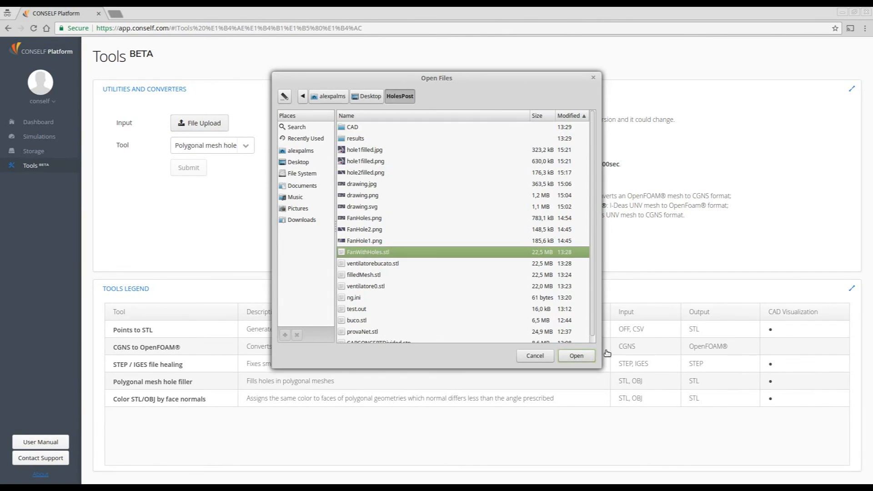
click(577, 355)
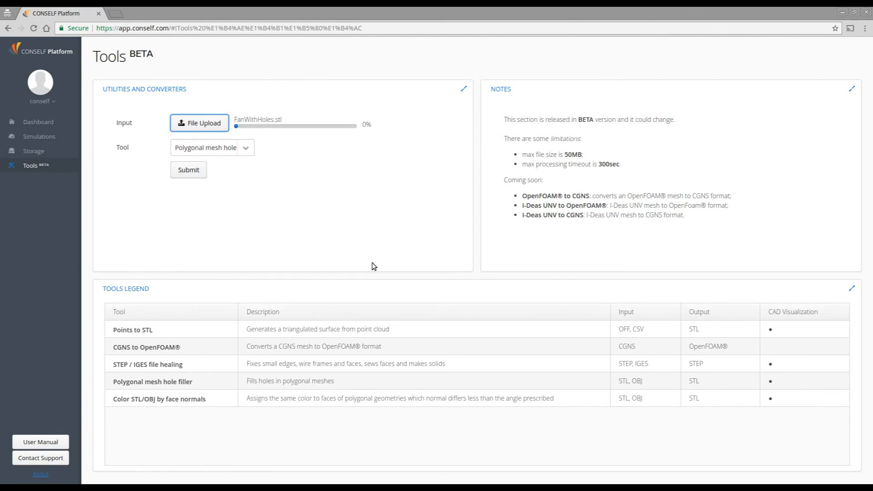
mouse_move(163, 219)
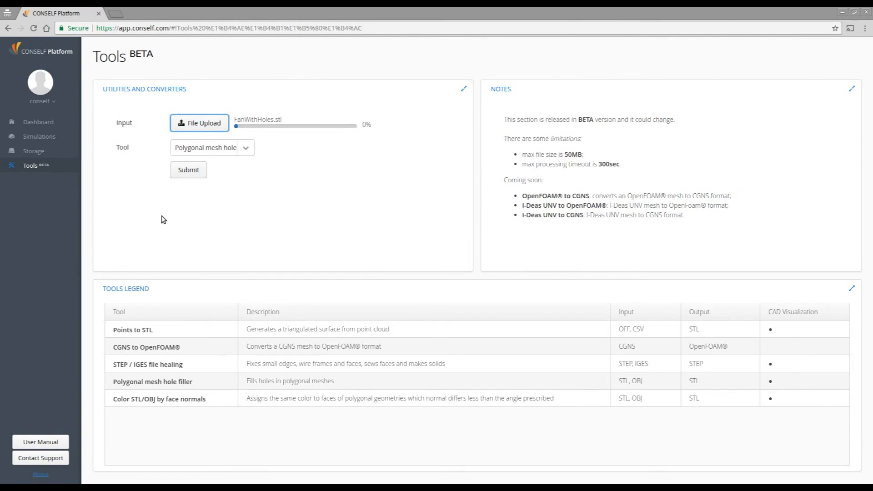
mouse_move(189, 170)
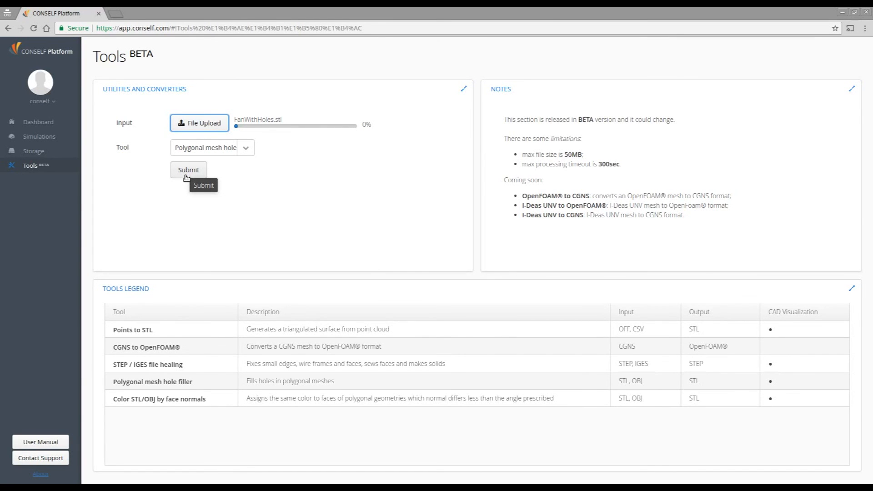
click(189, 170)
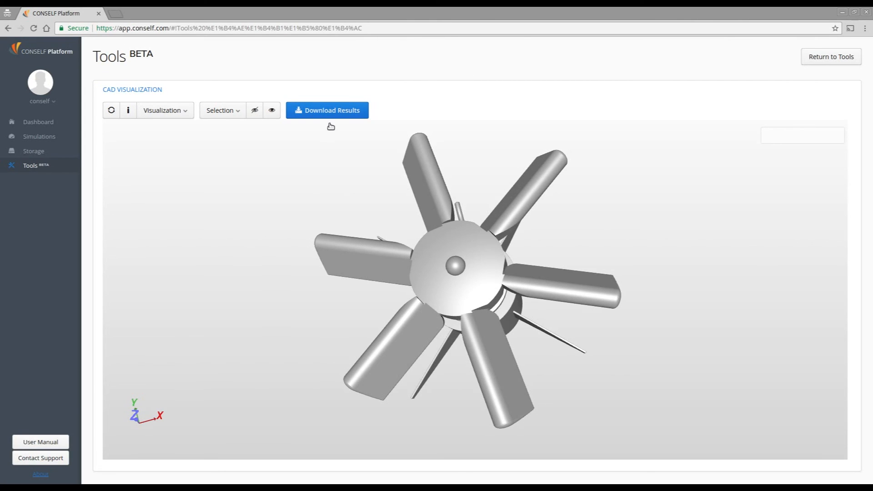
mouse_move(333, 116)
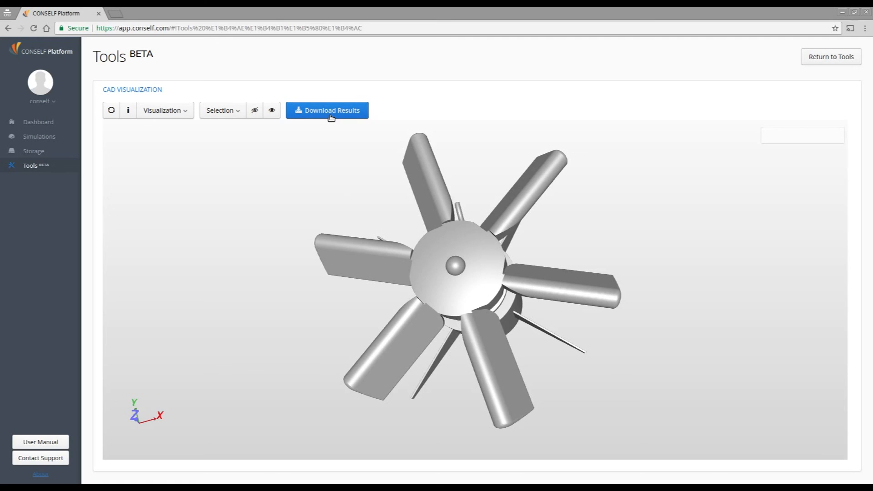
mouse_move(331, 131)
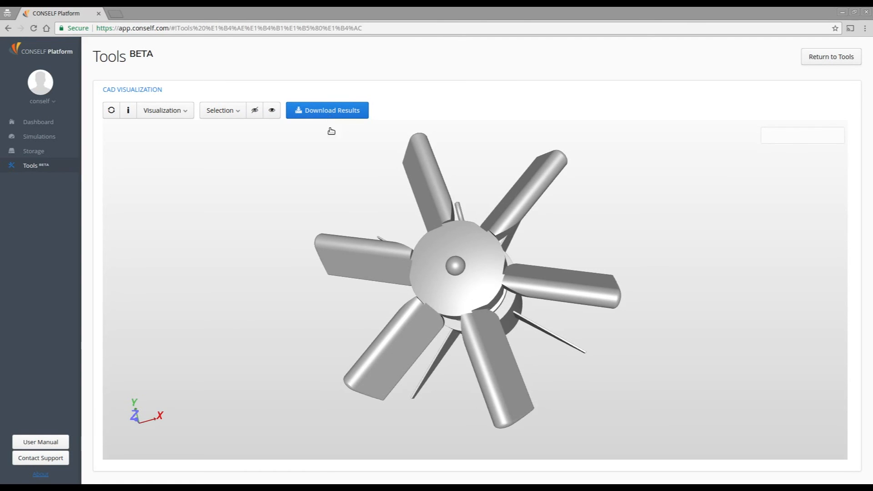
mouse_move(513, 314)
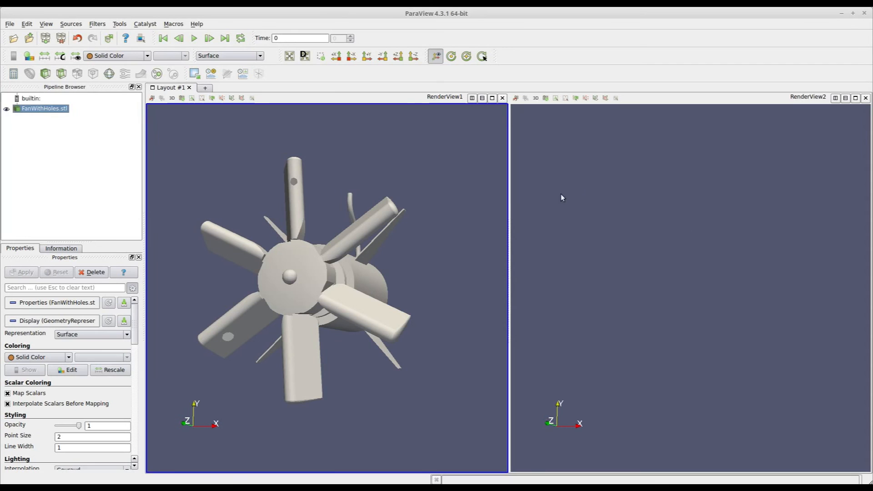
mouse_move(622, 245)
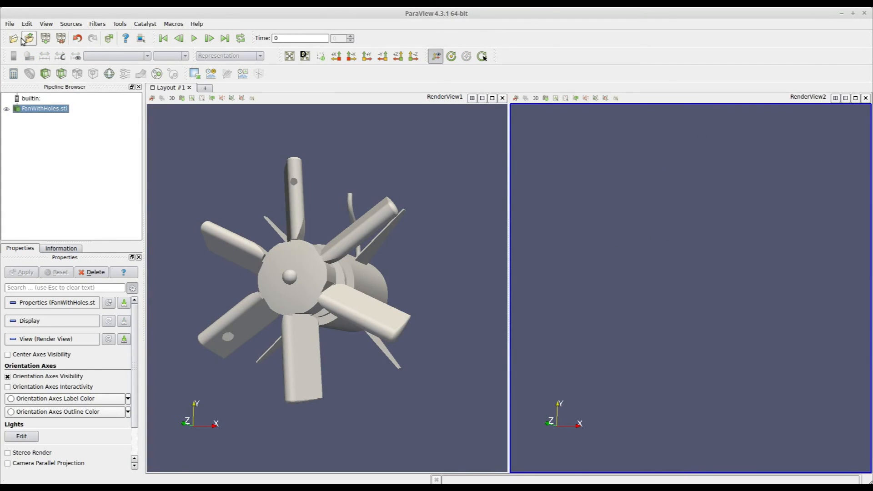
Load filledMesh.stl from the results folder into the pipeline.
click(12, 38)
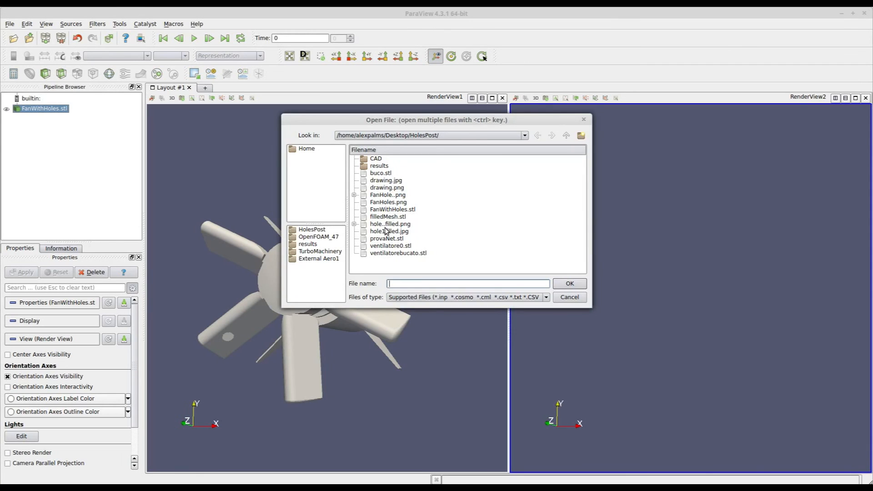
double_click(378, 165)
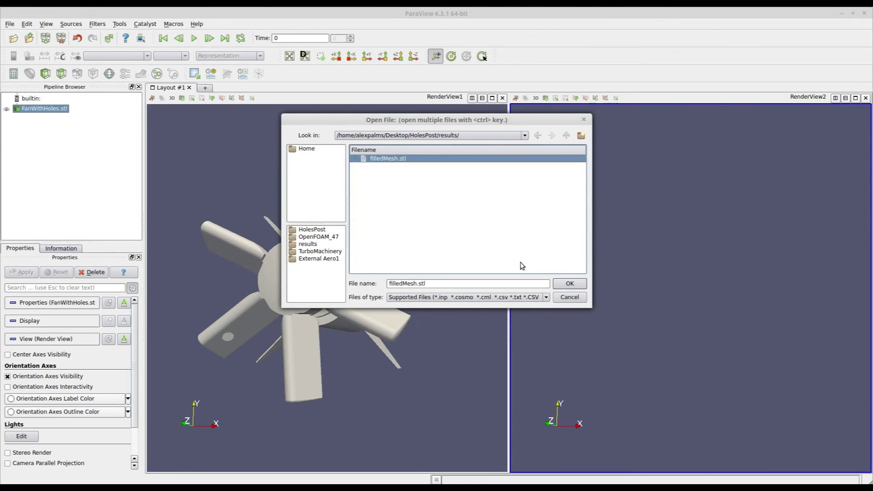
click(570, 284)
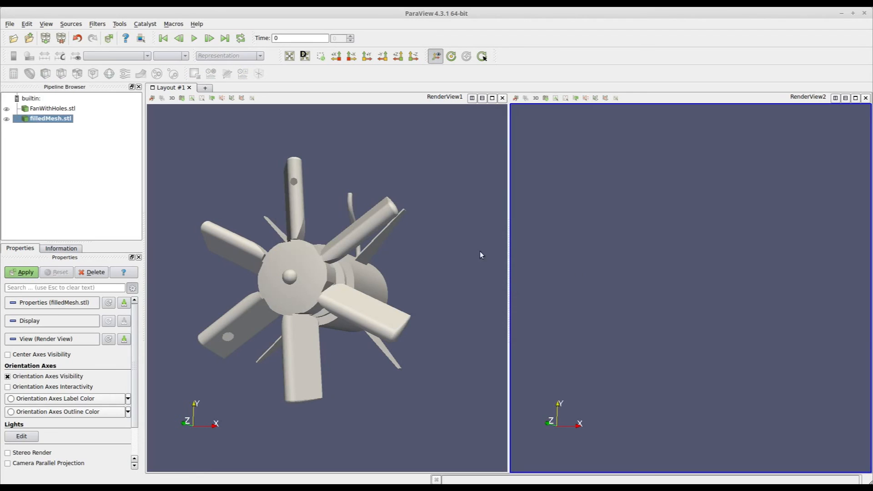
mouse_move(615, 244)
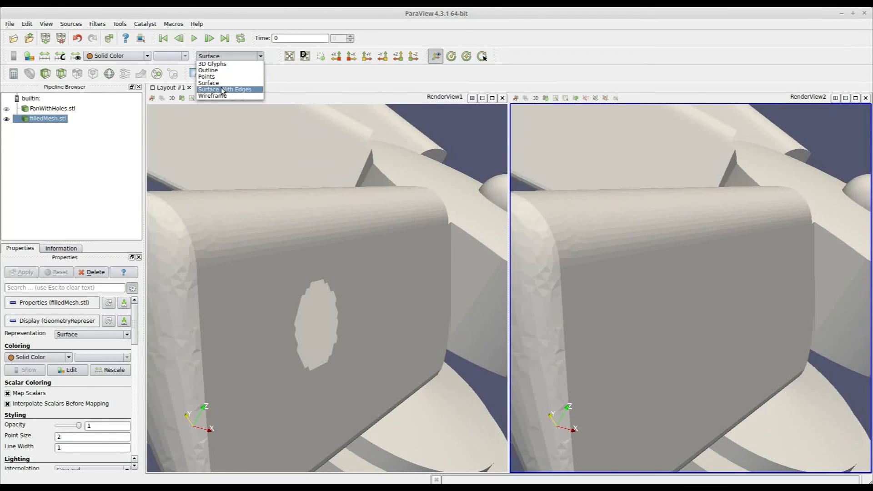
Display the filled fan mesh as Surface With Edges beside the original.
click(225, 89)
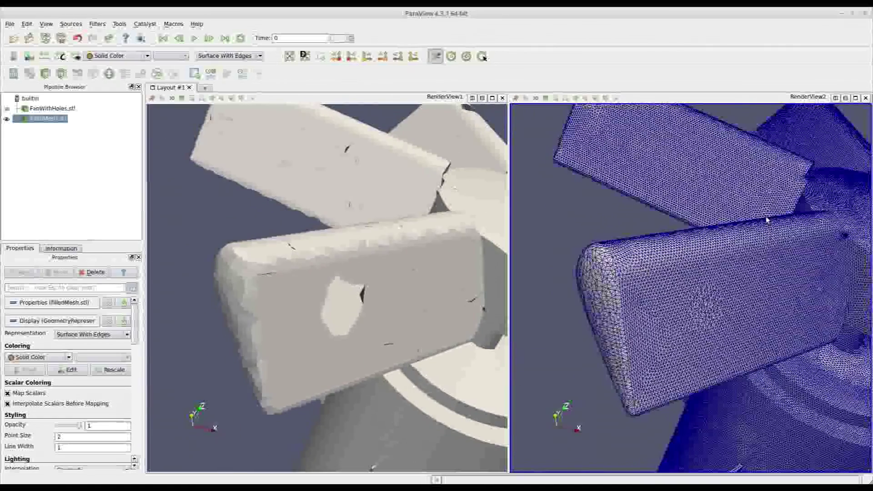
Switch the filled mesh to another representation for the blade-hole comparison.
click(258, 56)
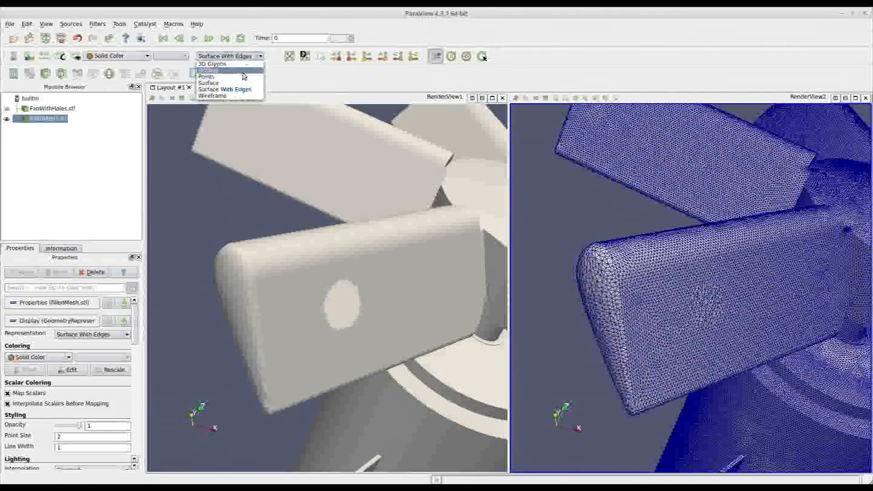
click(209, 83)
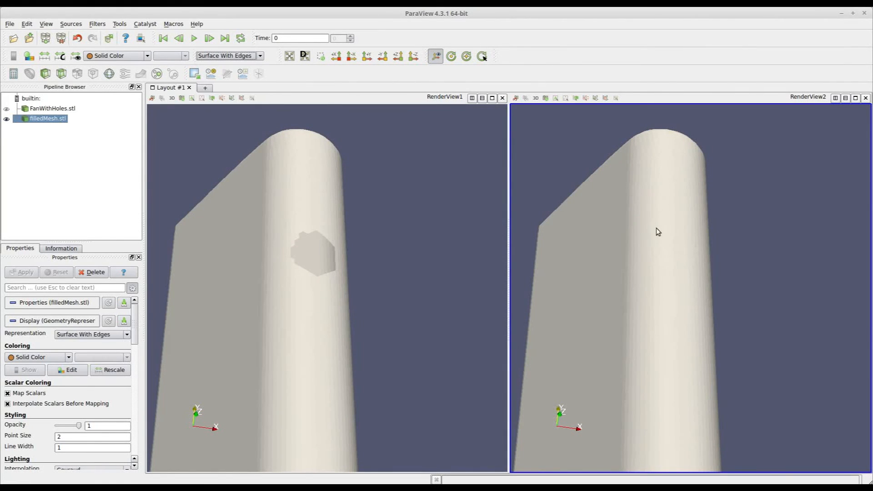
mouse_move(705, 279)
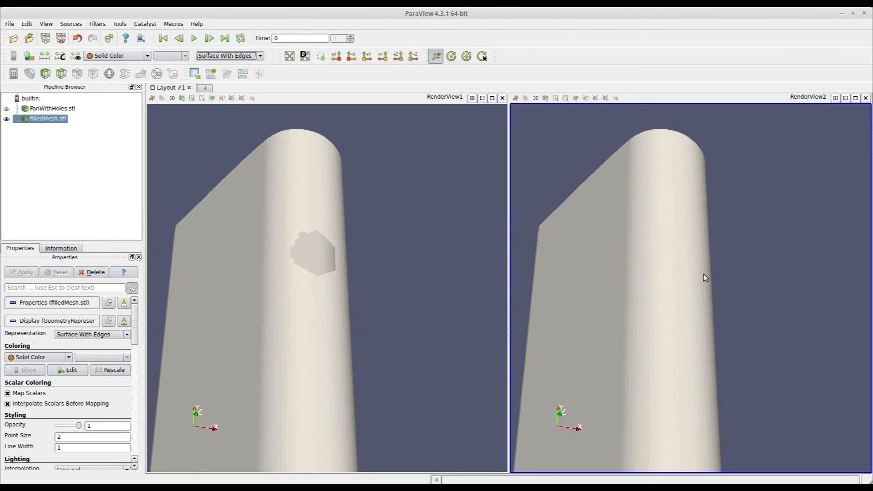